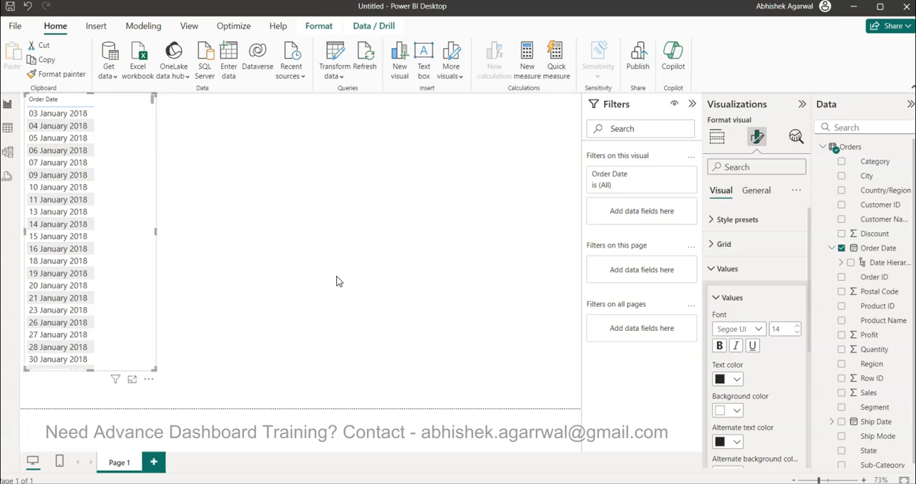
mouse_move(97, 260)
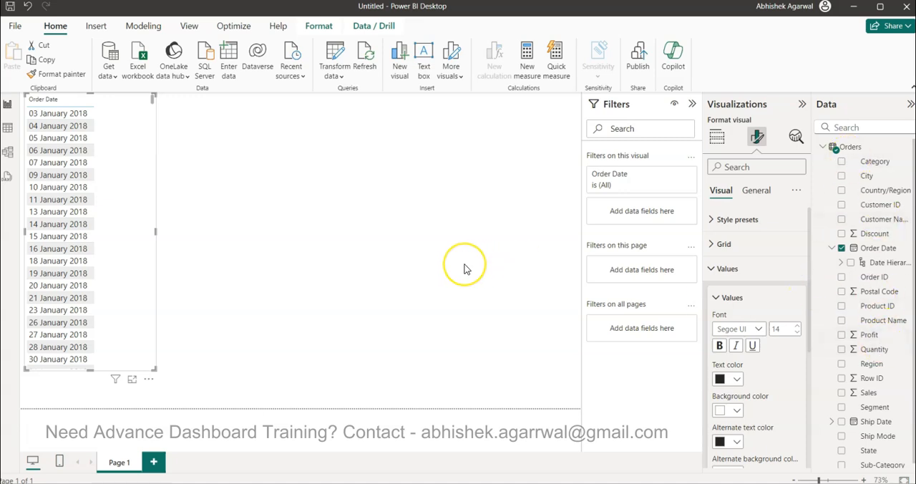
mouse_move(320, 278)
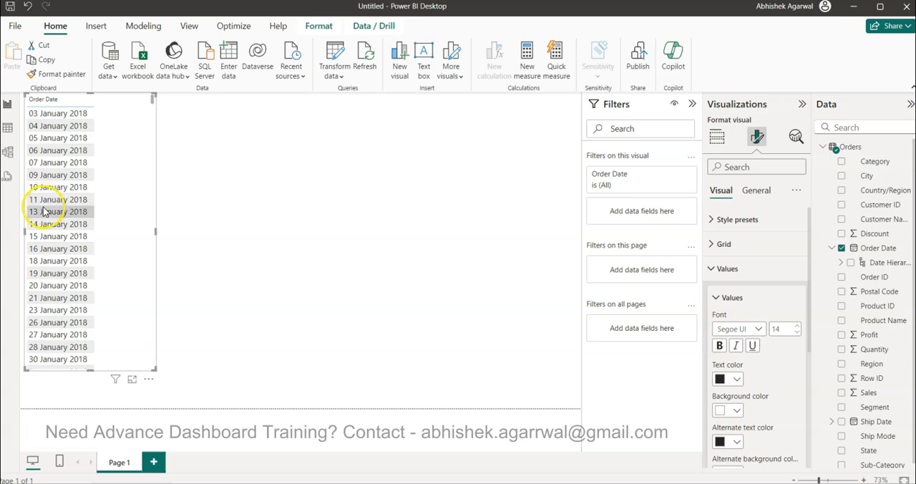
mouse_move(58, 260)
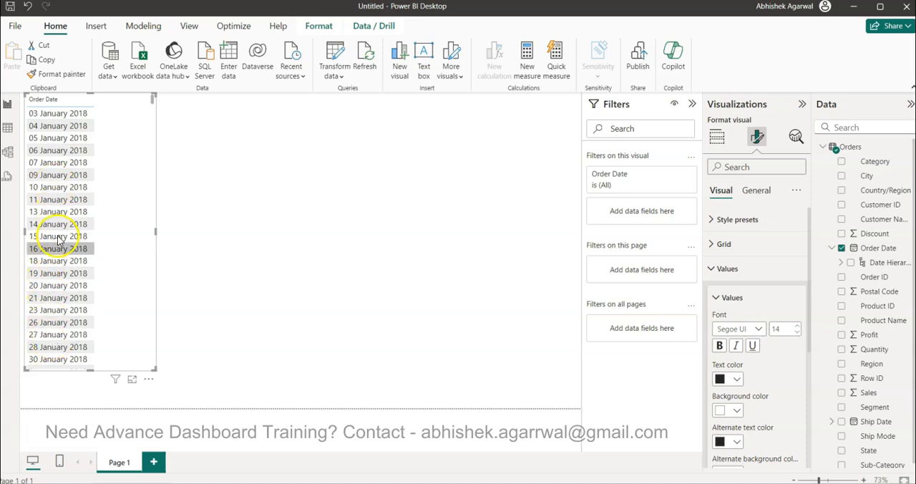
- Open the Datasets spreadsheet from the Datasets folder in Google Drive
left_click(57, 298)
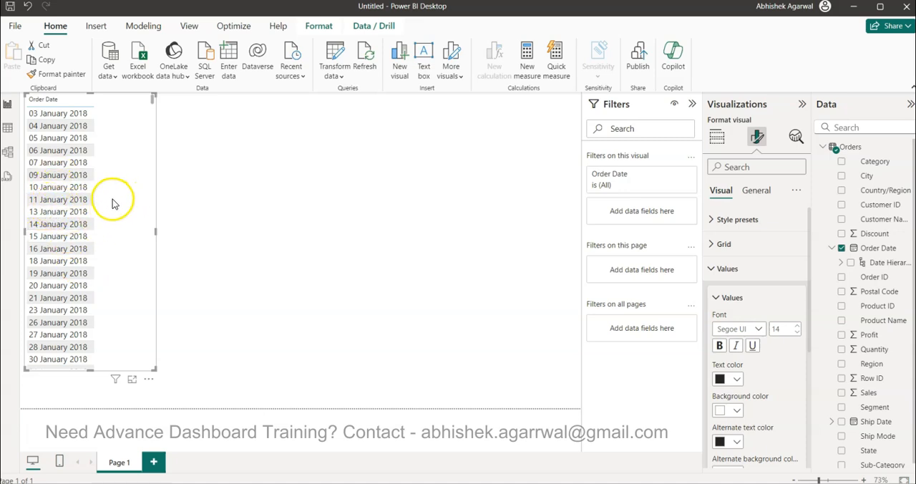
mouse_move(112, 206)
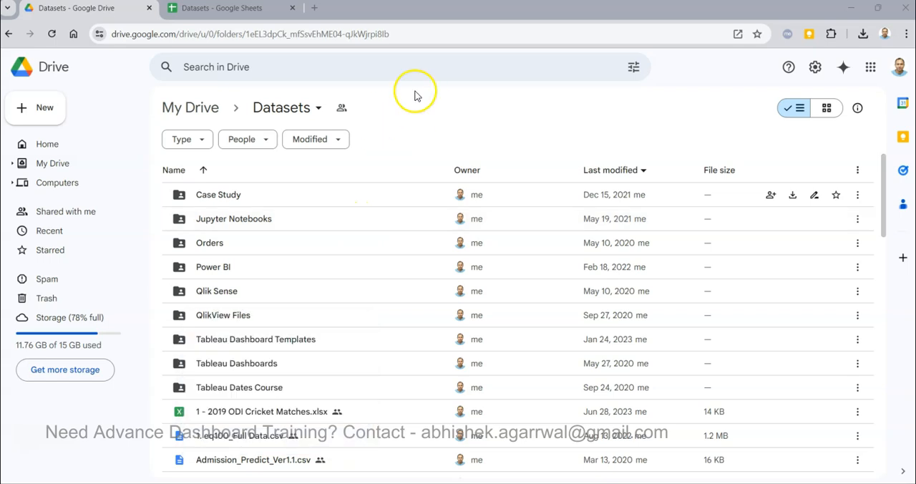
mouse_move(398, 157)
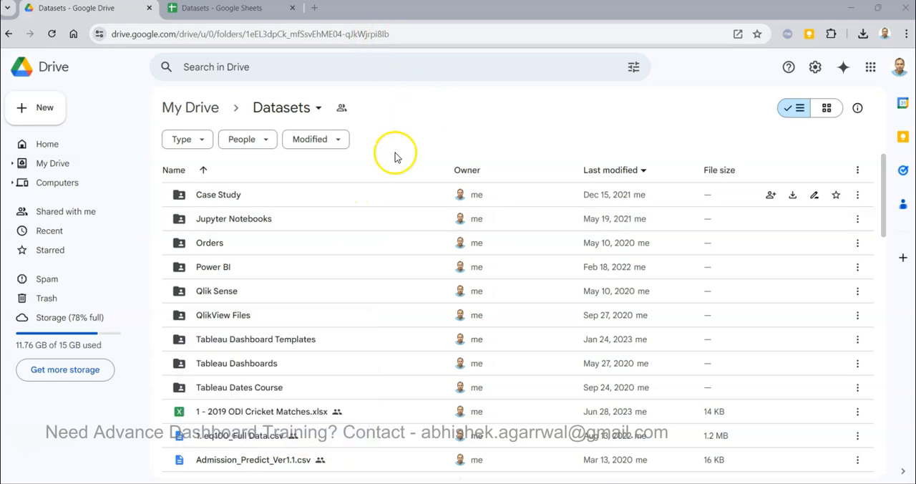
scroll("down", 3)
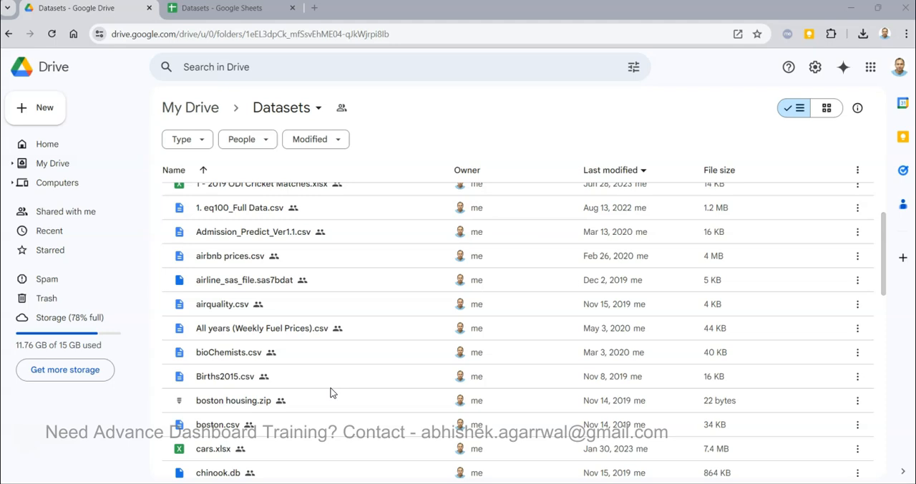
scroll("down", 3)
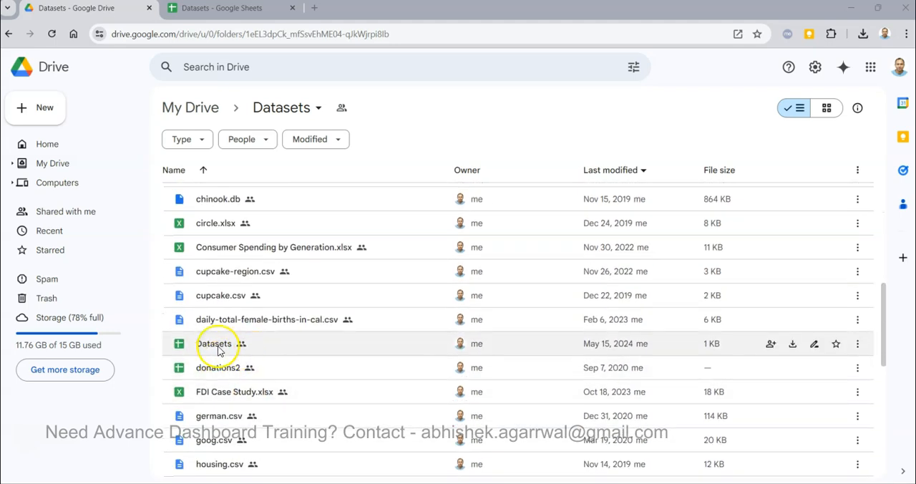
double_click(213, 344)
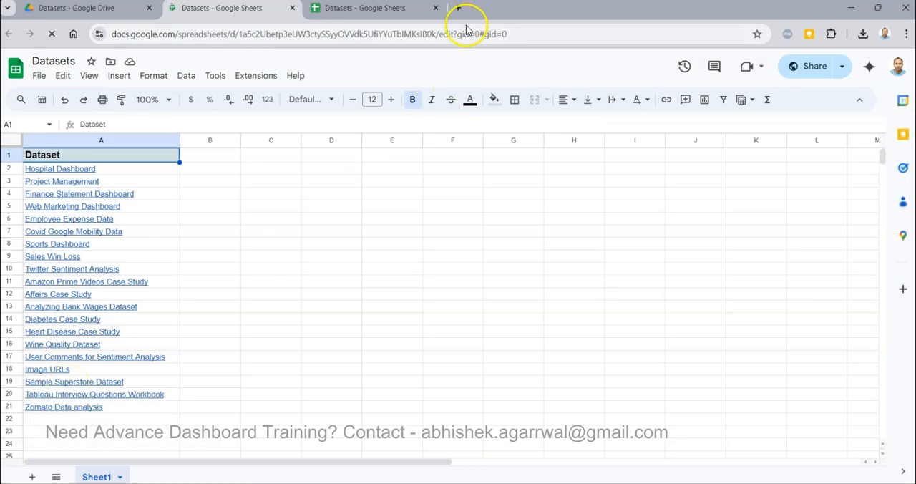
- Open the Power BI Video Tutorials spreadsheet in a new browser tab
left_click(458, 9)
type("power")
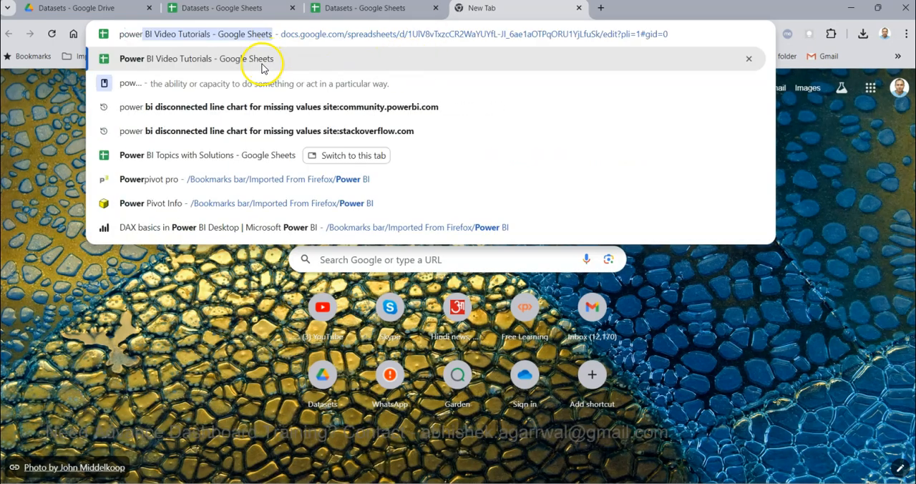
left_click(194, 58)
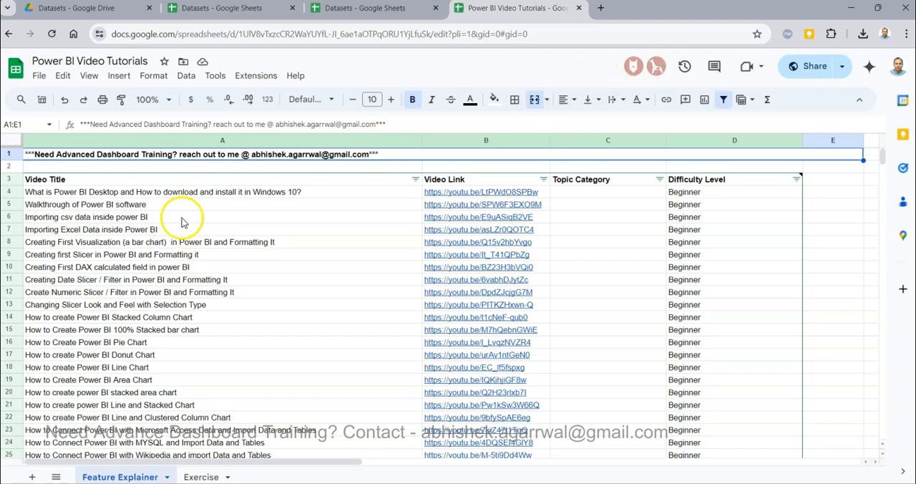
mouse_move(493, 169)
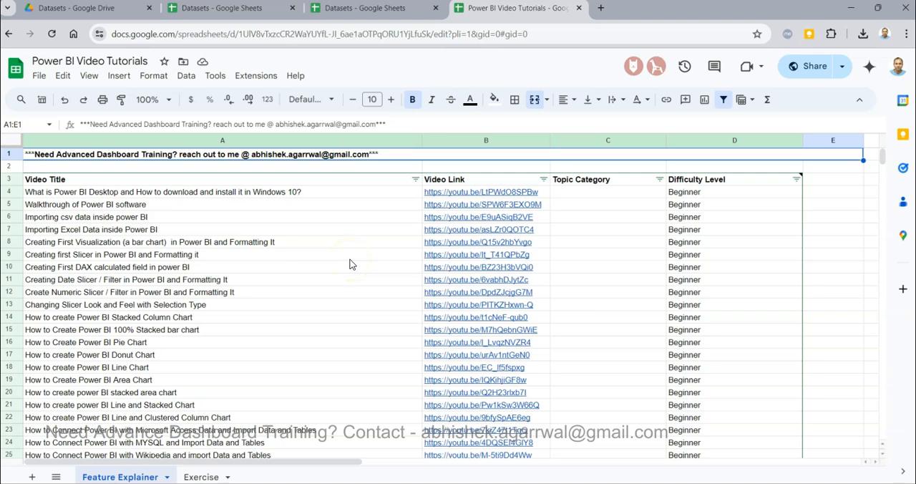
mouse_move(469, 179)
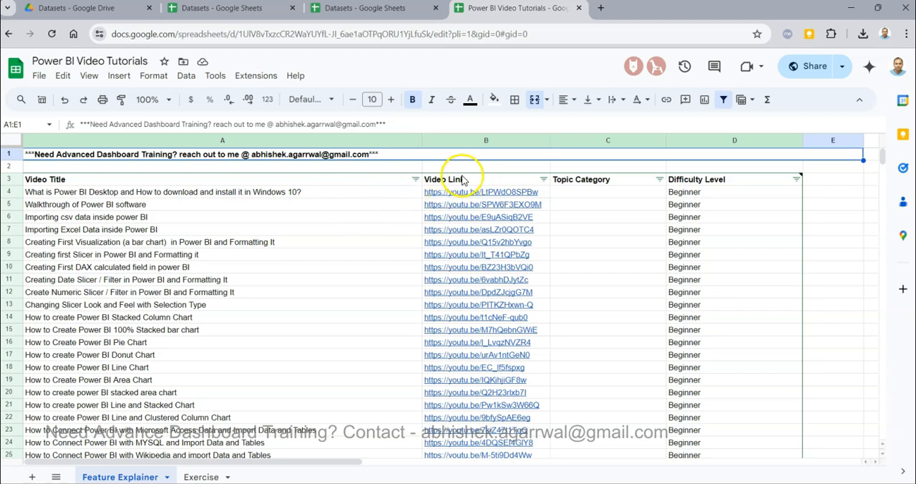
mouse_move(272, 270)
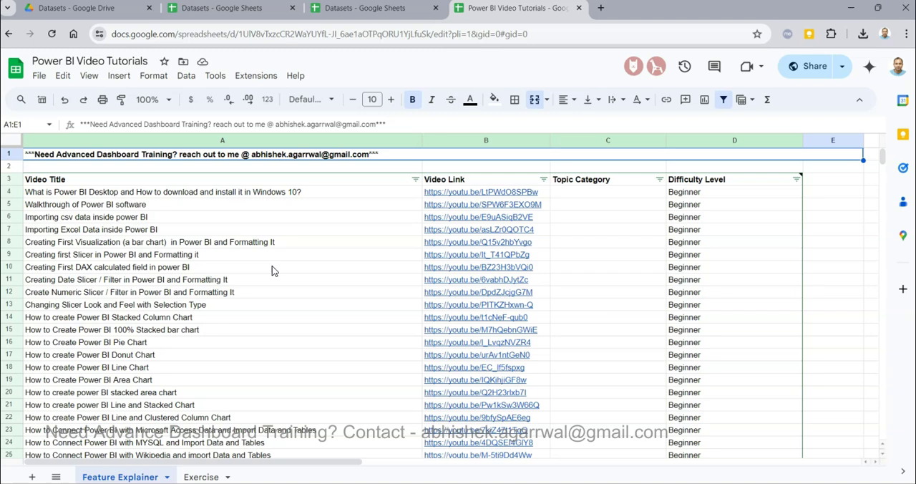
mouse_move(301, 360)
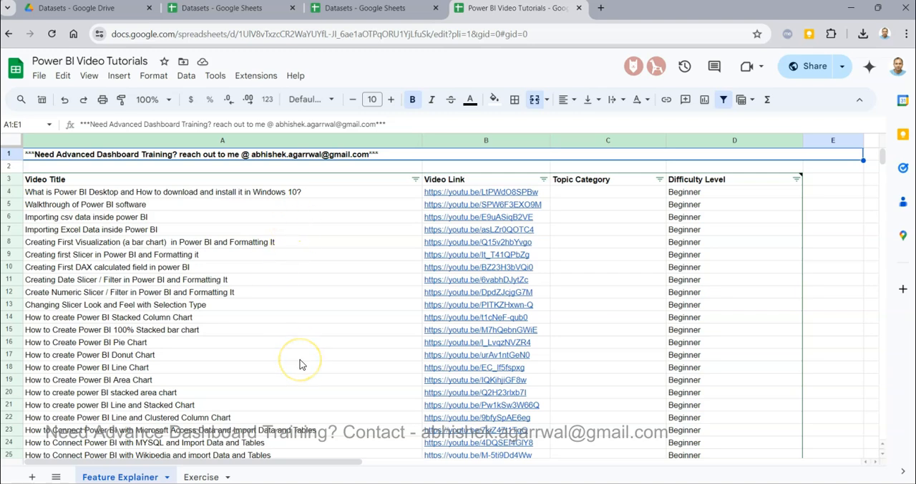
mouse_move(301, 364)
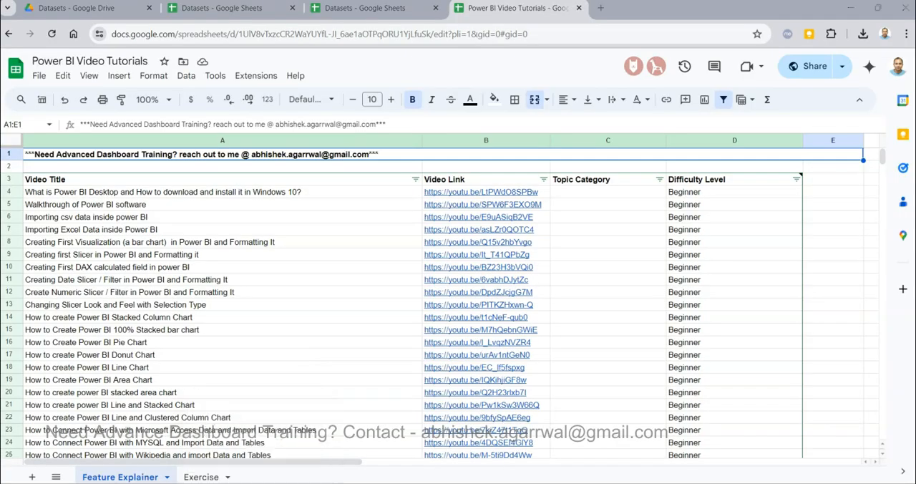
- Return to Power BI Desktop and show the Orders table's rows in Table view
left_click(515, 9)
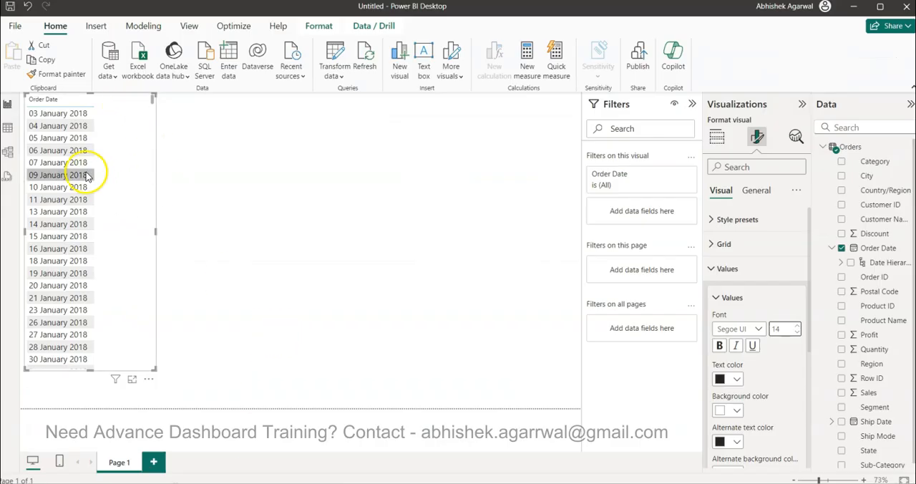
left_click(10, 129)
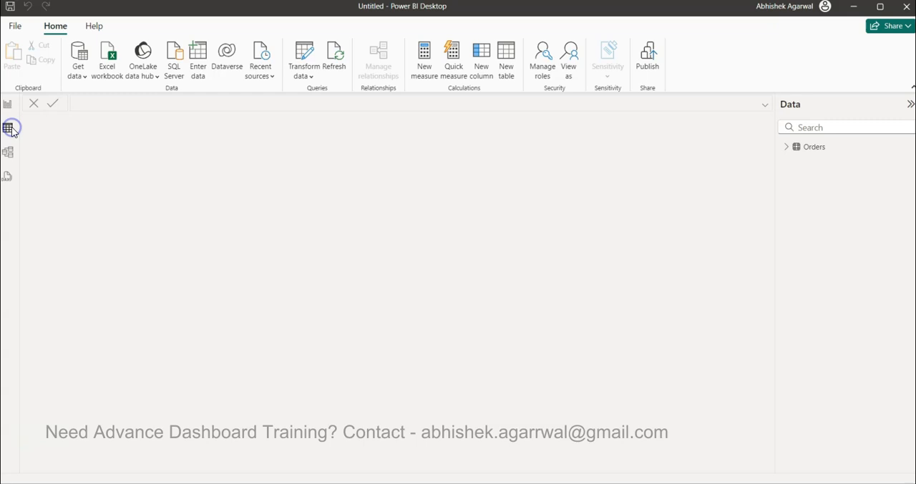
left_click(9, 129)
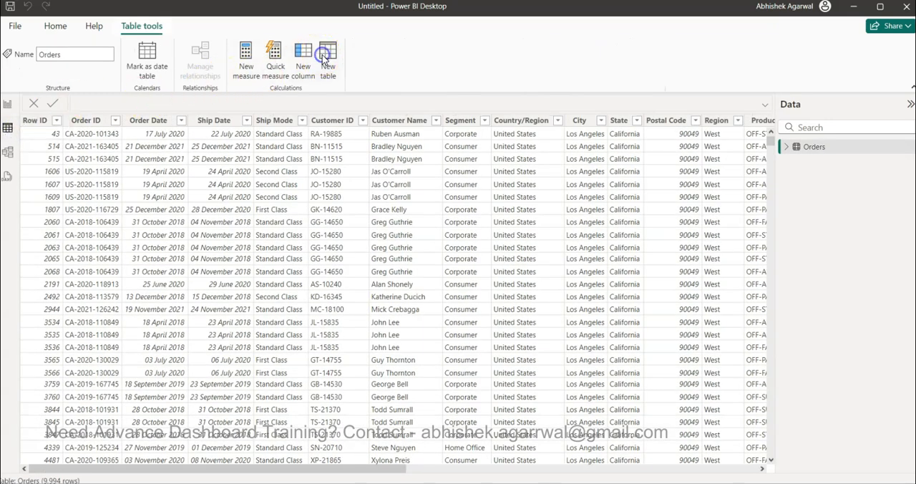
- Create calculated table OrdersDate = CALENDAR(MIN(Orders[Order Date]),MAX(Orders[Order Date]))
left_click(327, 58)
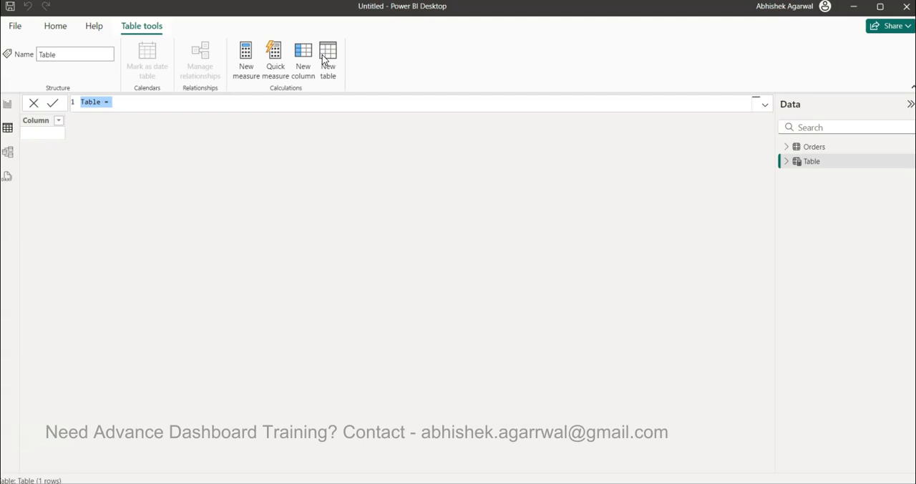
type("Order")
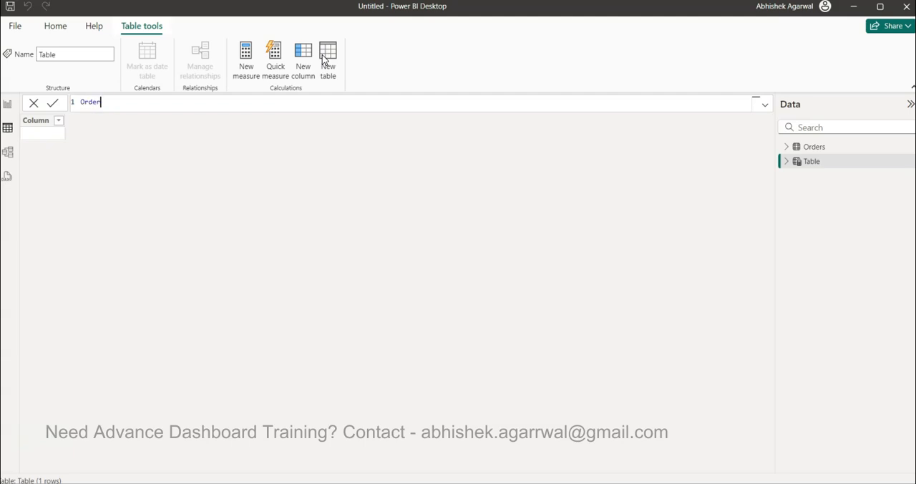
type("sDate")
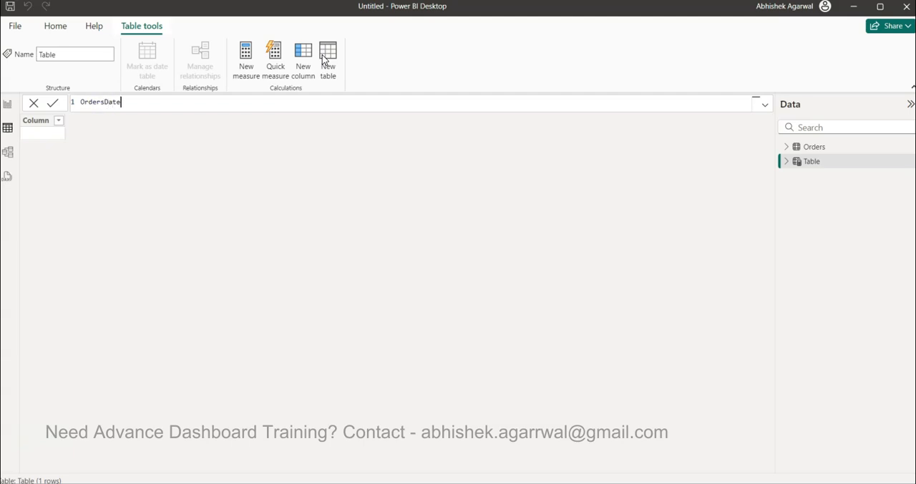
type("= cal")
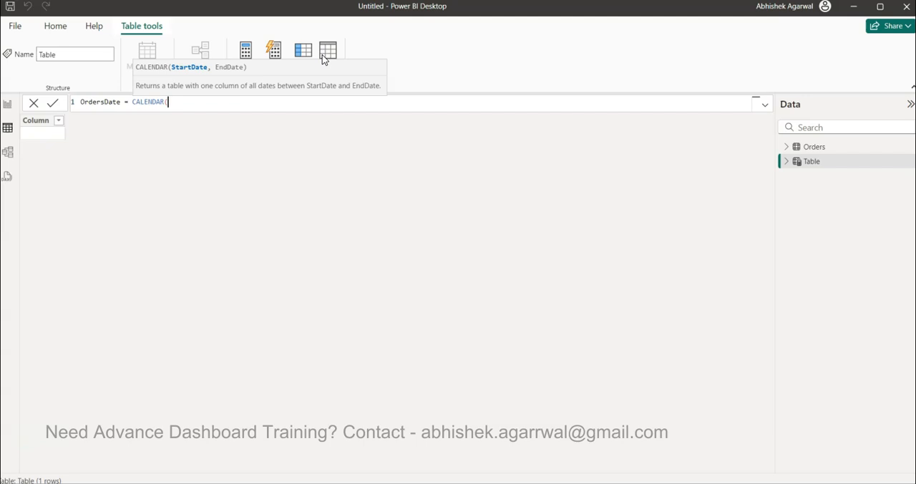
type("MIN(")
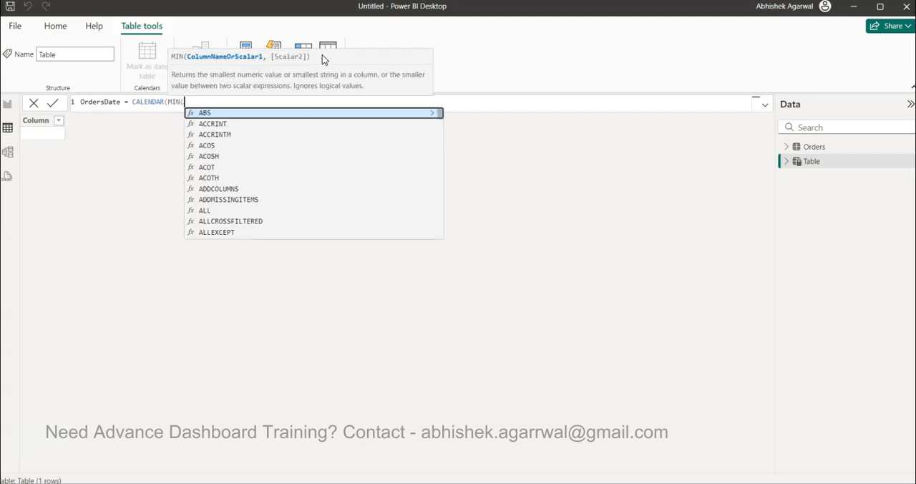
type("ord")
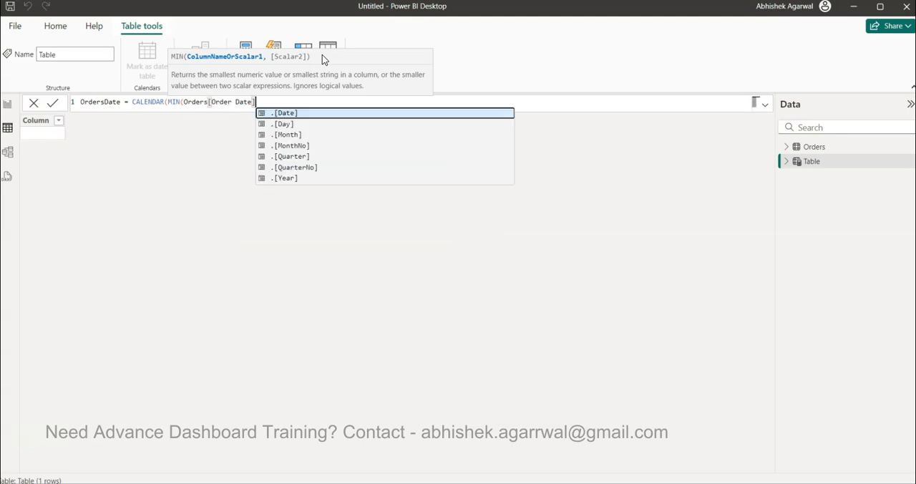
type(",ma")
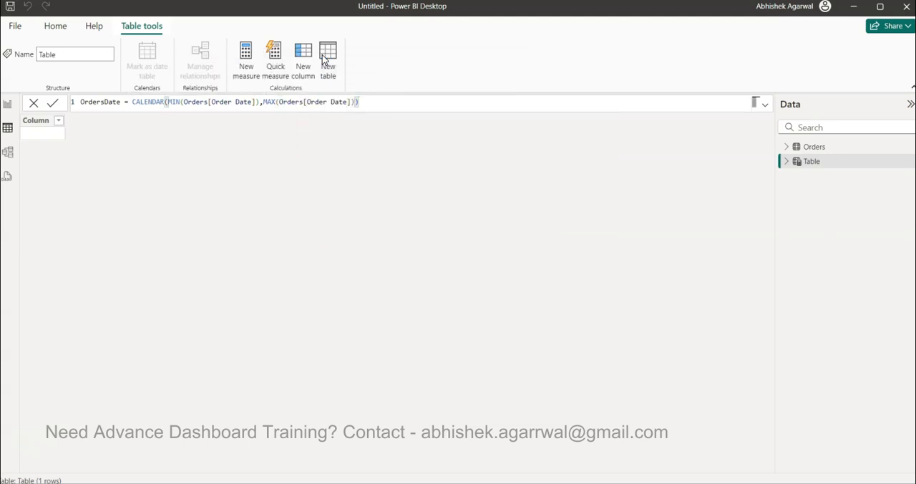
left_click(52, 101)
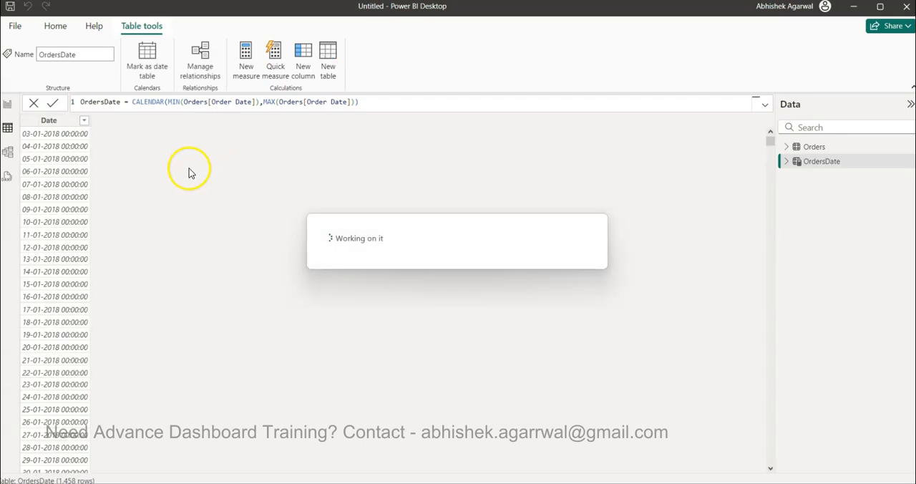
mouse_move(40, 139)
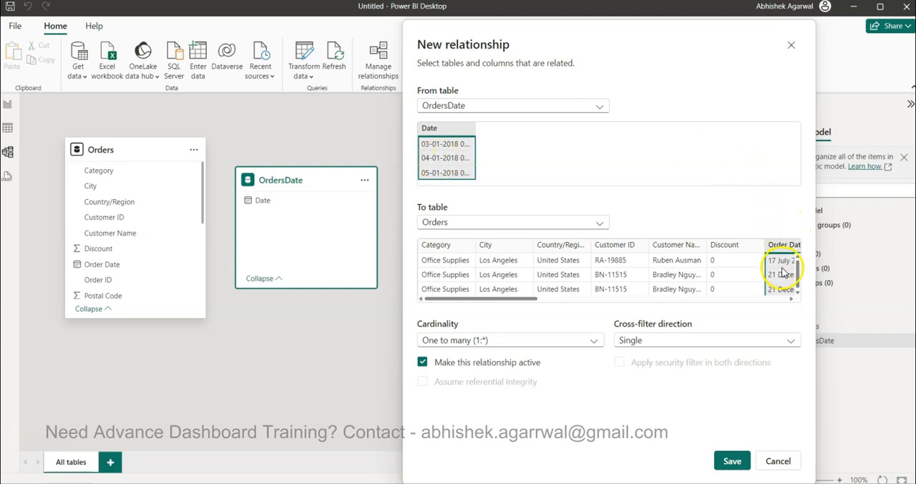
mouse_move(560, 274)
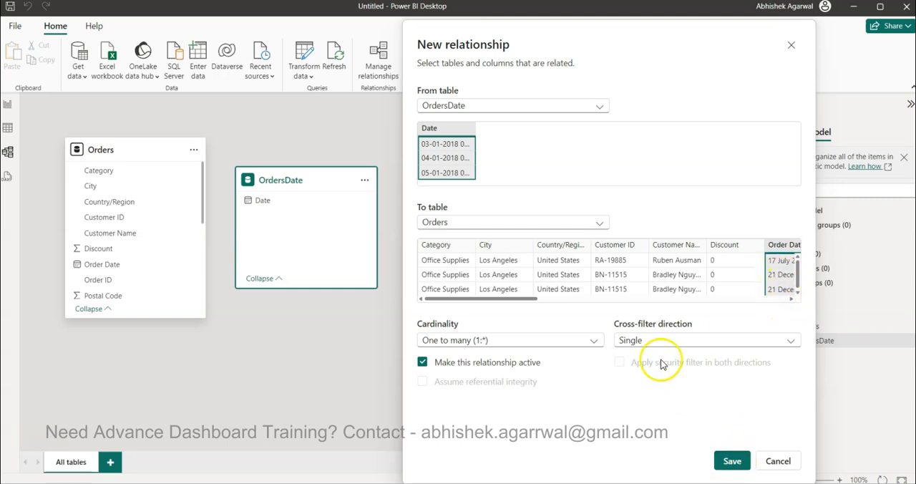
- Save the one-to-many OrdersDate Date to Orders Order Date relationship and return to the report
left_click(732, 461)
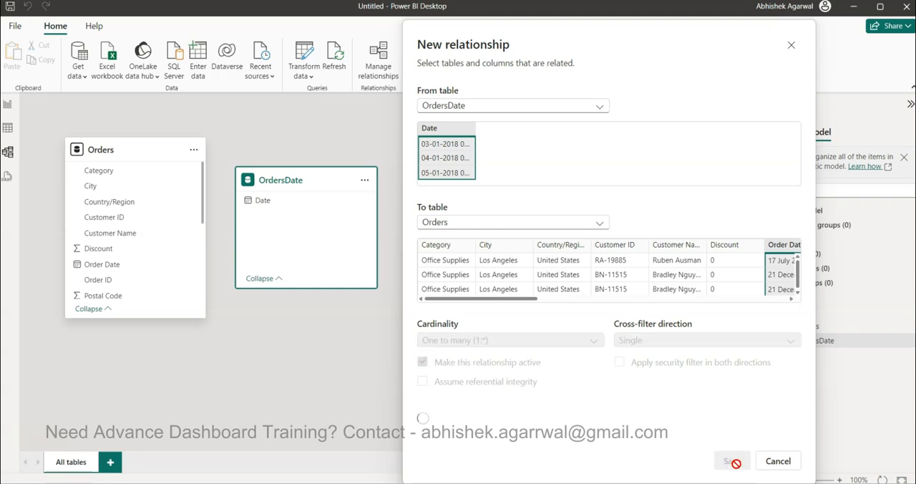
left_click(730, 461)
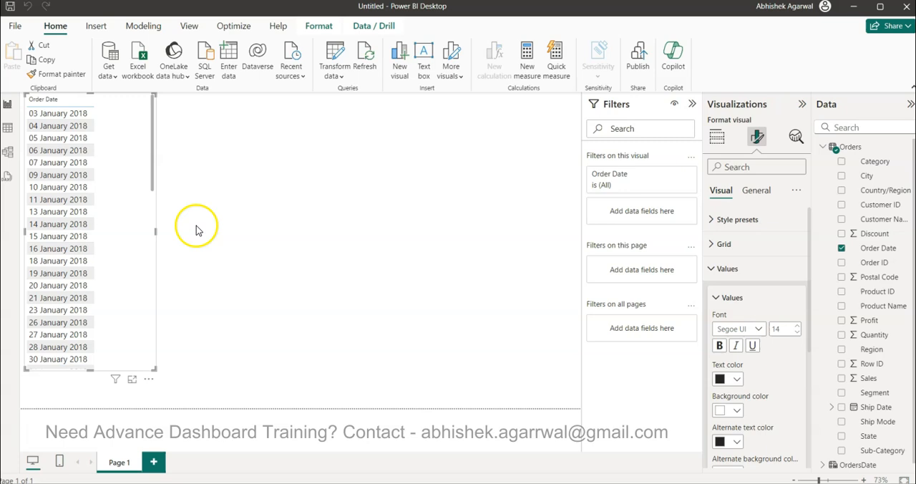
mouse_move(702, 132)
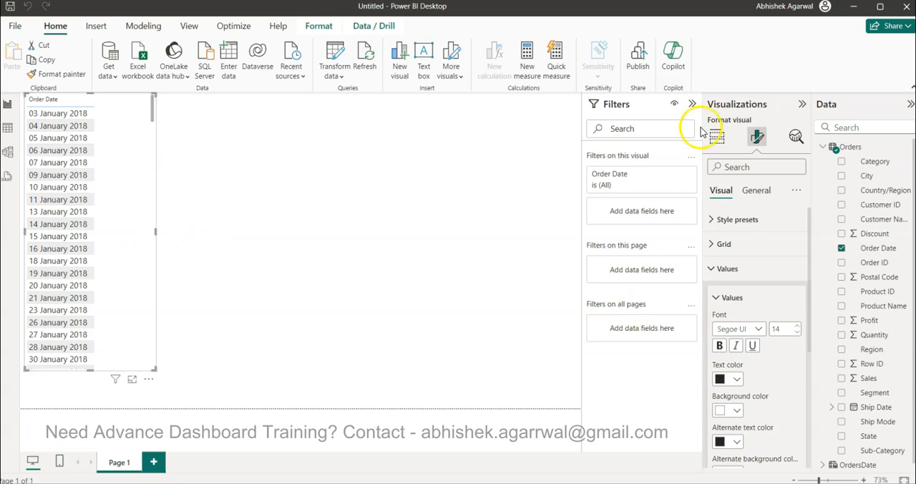
- Replace Orders Order Date in the table visual with OrdersDate's plain Date field
left_click(717, 136)
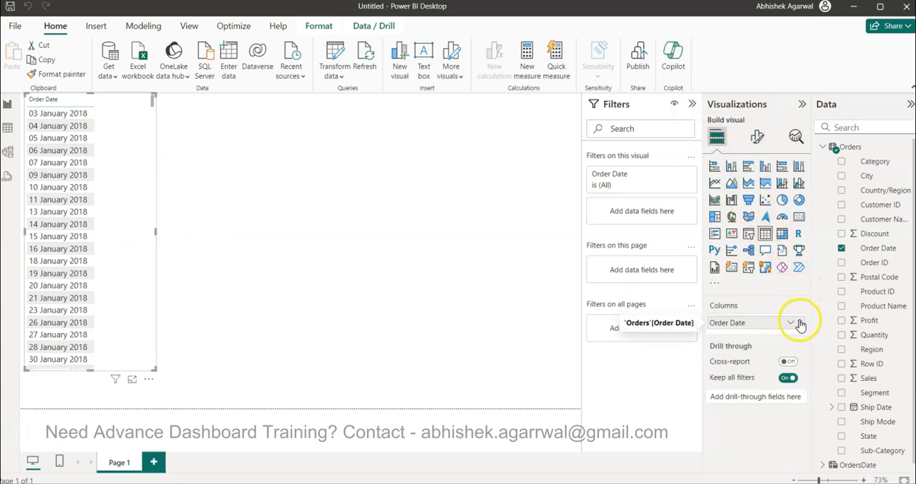
left_click(791, 322)
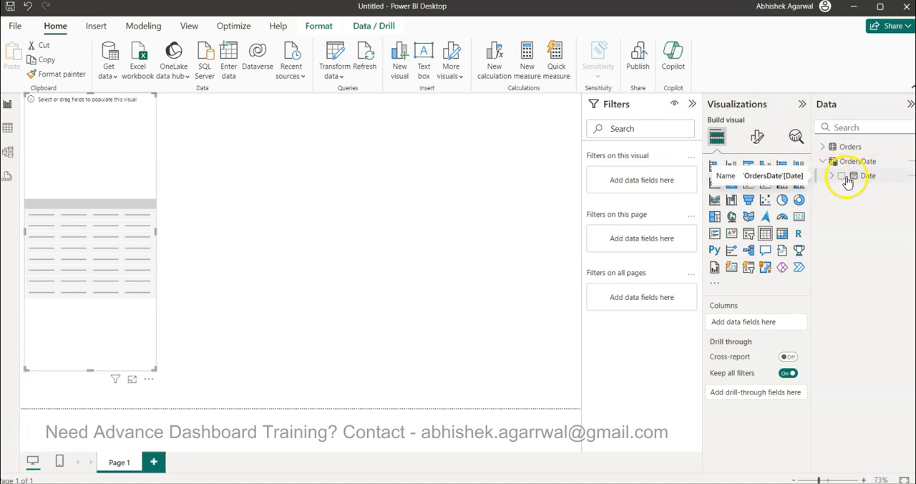
left_click(843, 176)
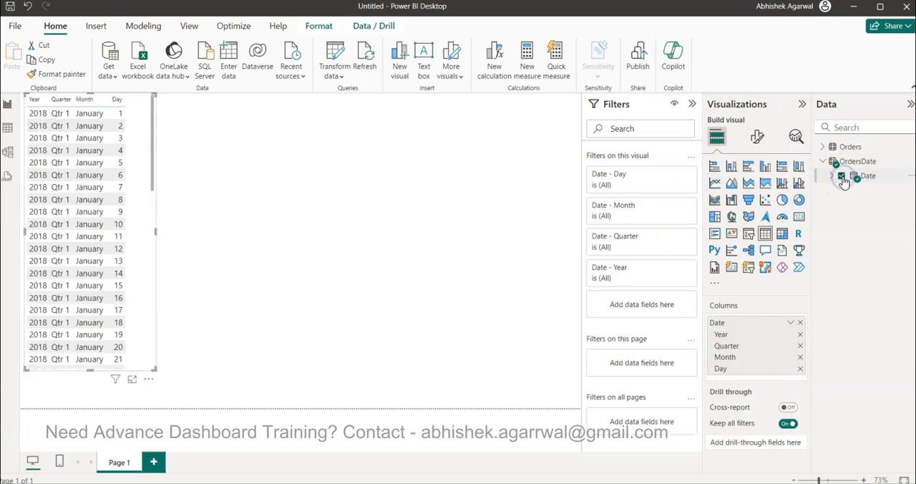
left_click(790, 322)
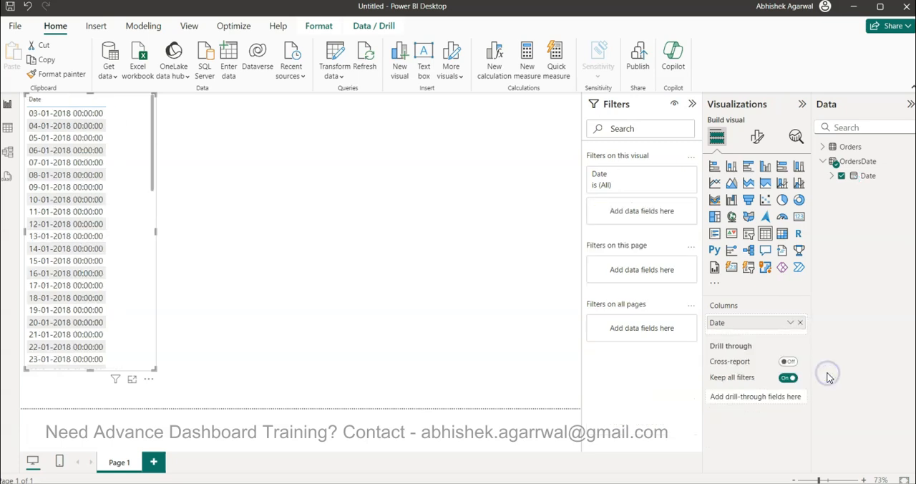
left_click(65, 113)
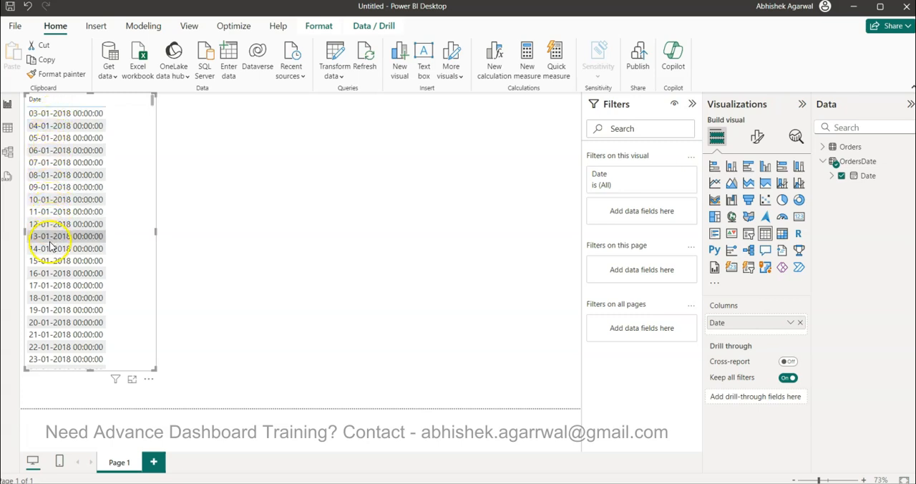
mouse_move(351, 237)
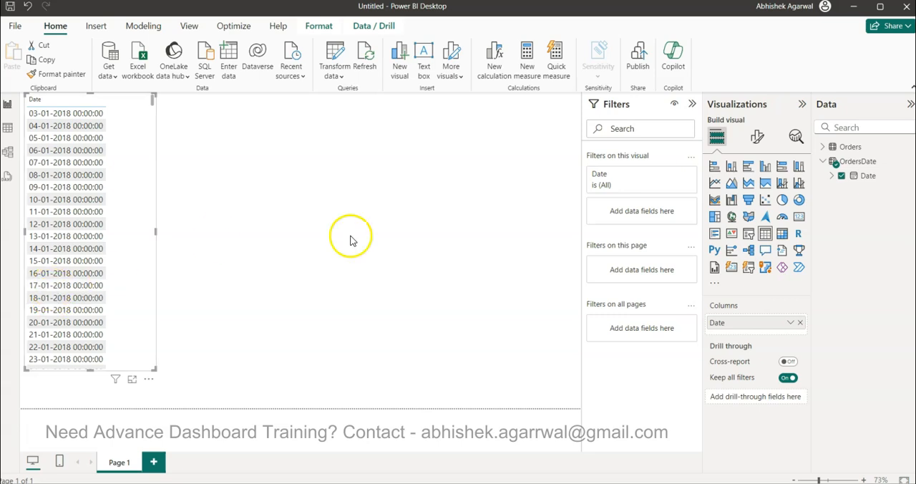
- Add Orders Sales to the table visual as Sum of Sales beside each date
left_click(823, 146)
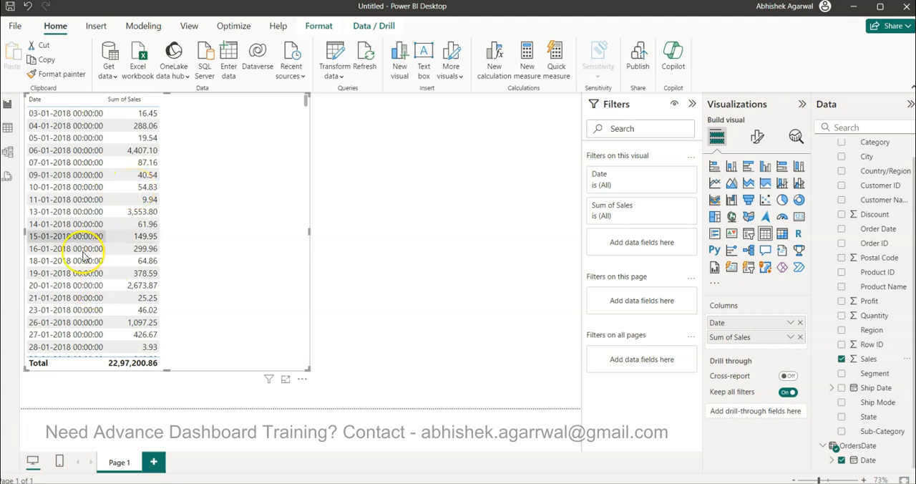
mouse_move(150, 162)
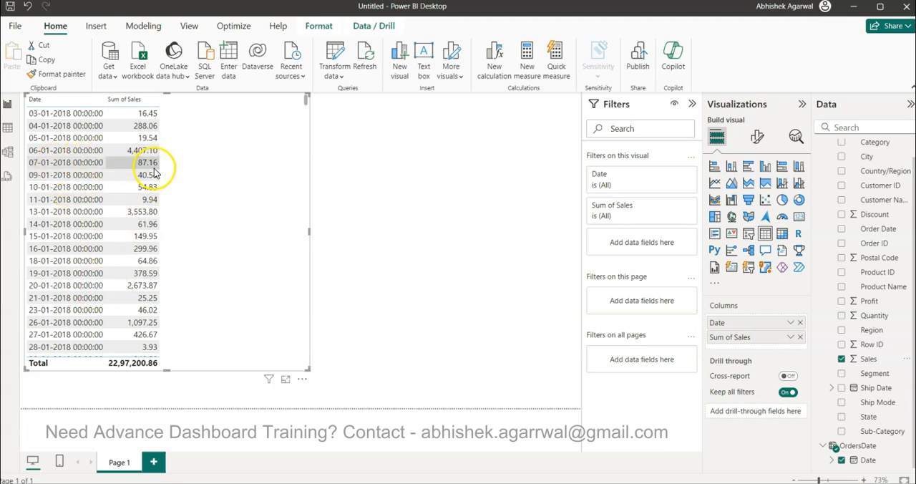
mouse_move(119, 166)
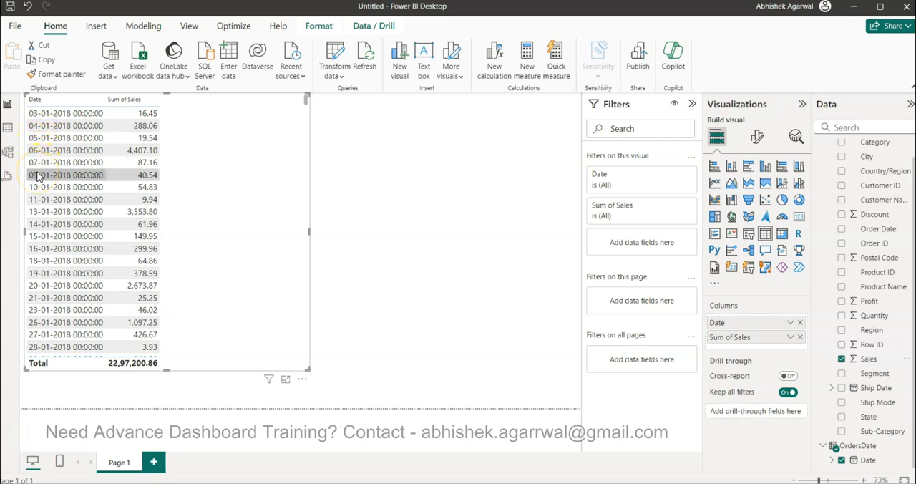
mouse_move(444, 313)
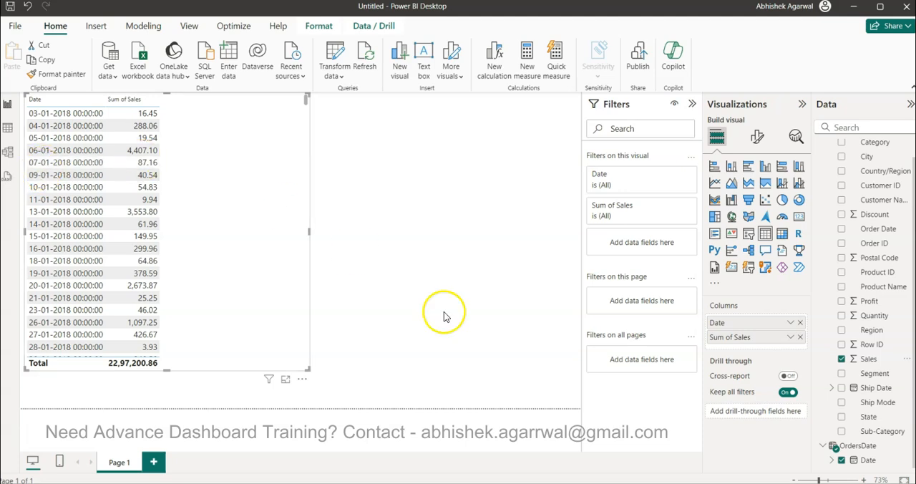
mouse_move(762, 322)
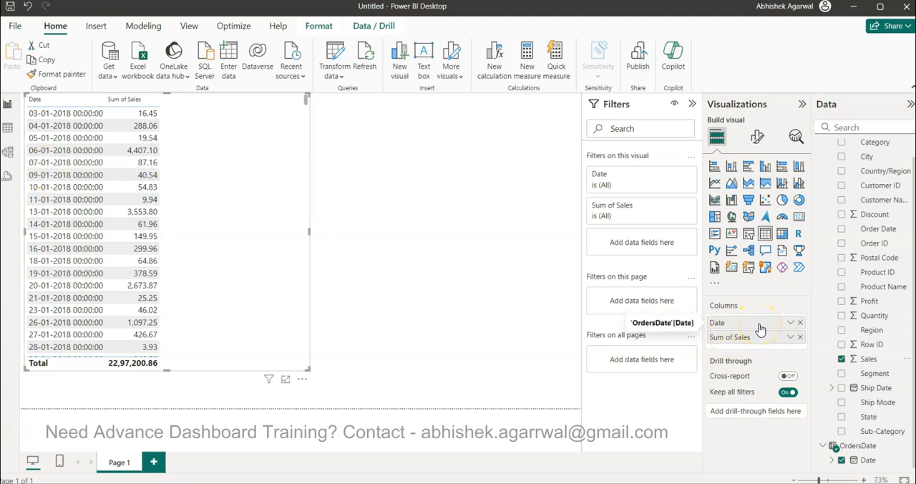
- Set the Date field to Show items with no data so dates without sales appear
left_click(800, 336)
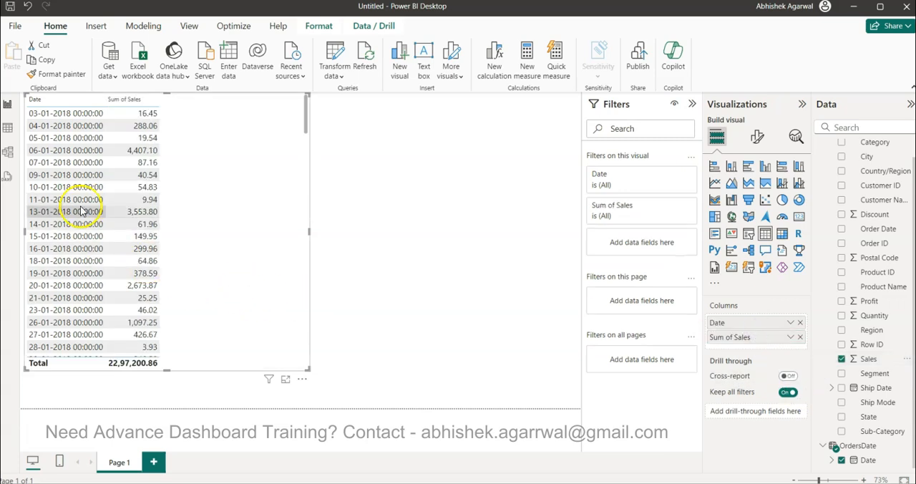
mouse_move(343, 209)
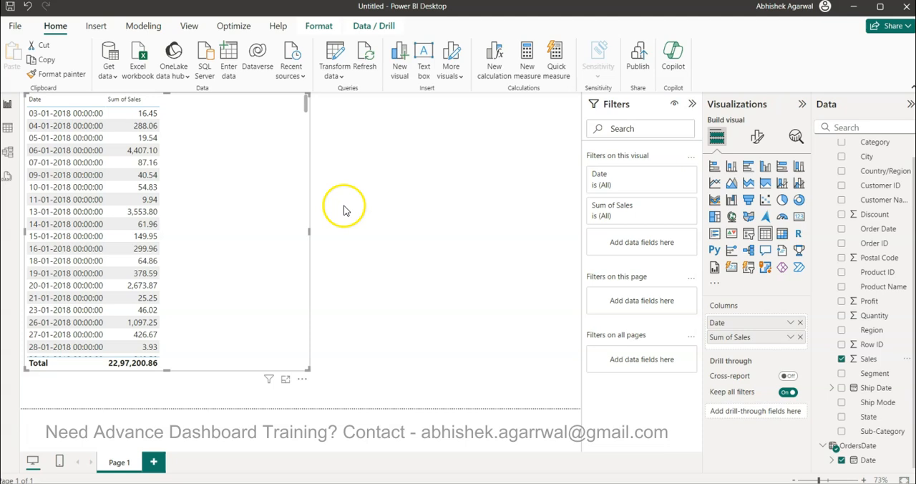
mouse_move(751, 322)
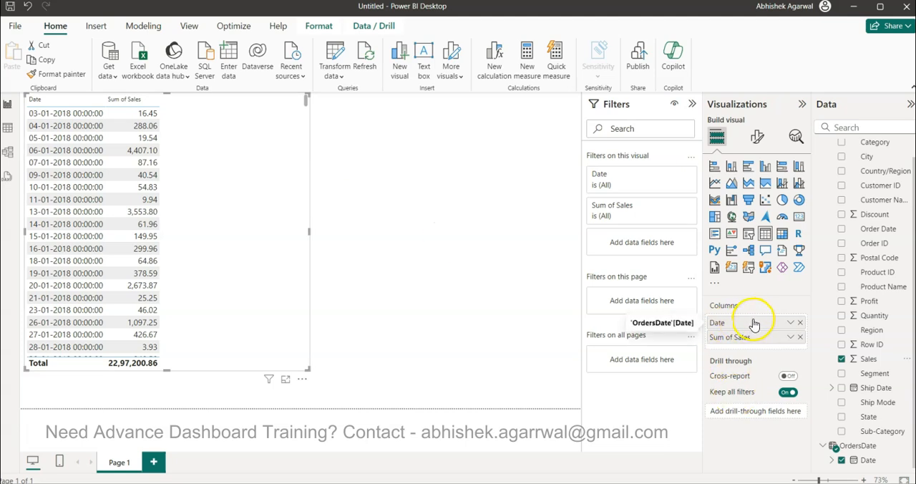
left_click(790, 322)
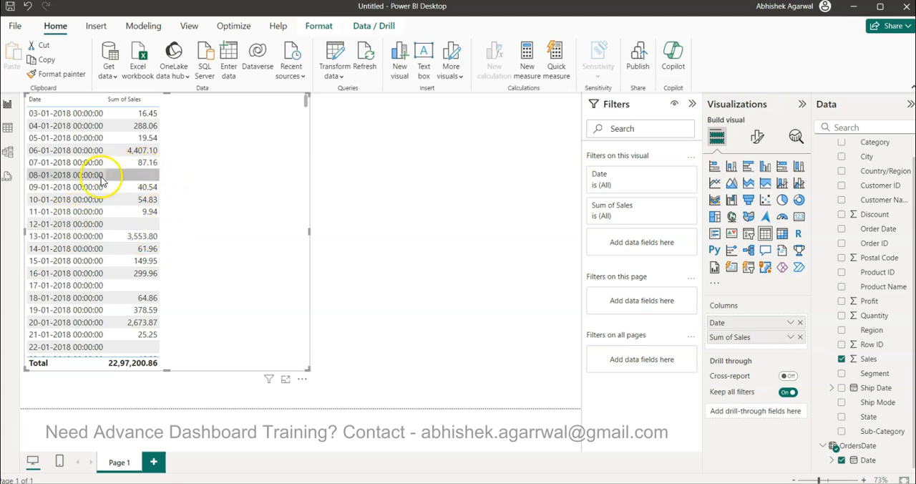
mouse_move(122, 179)
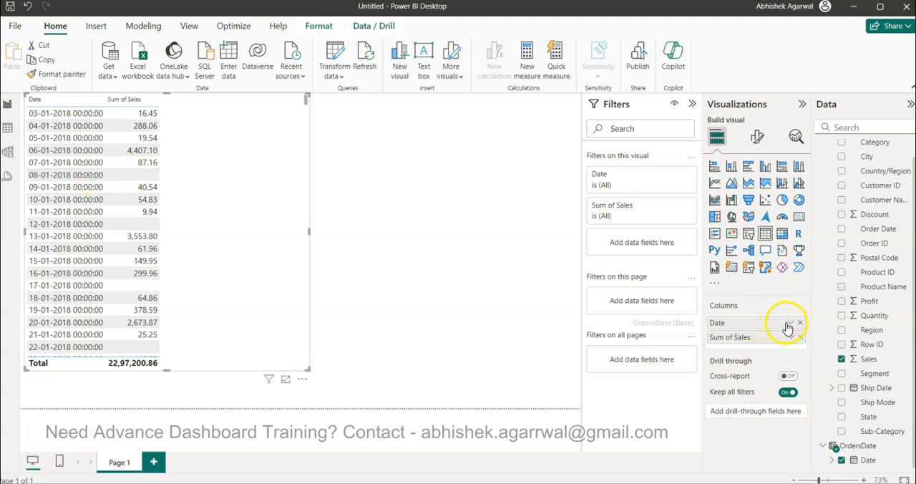
- Reopen the Date field options to confirm Show items with no data is ticked
left_click(800, 322)
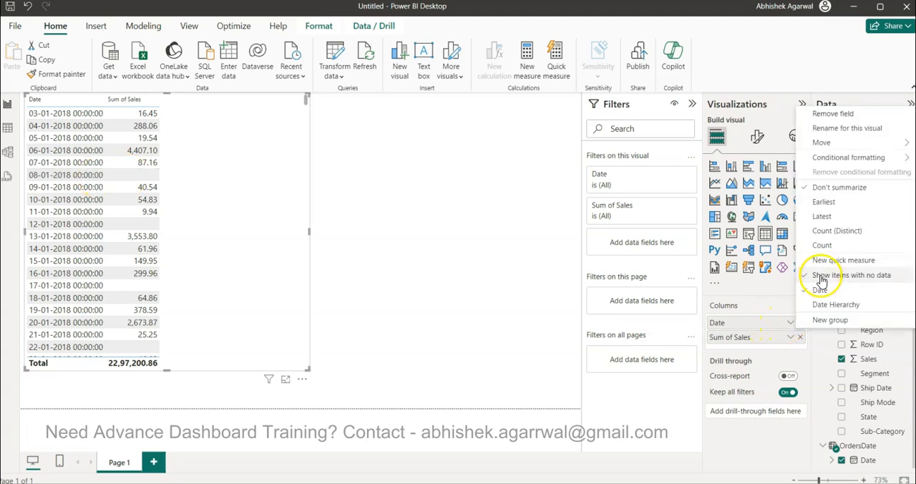